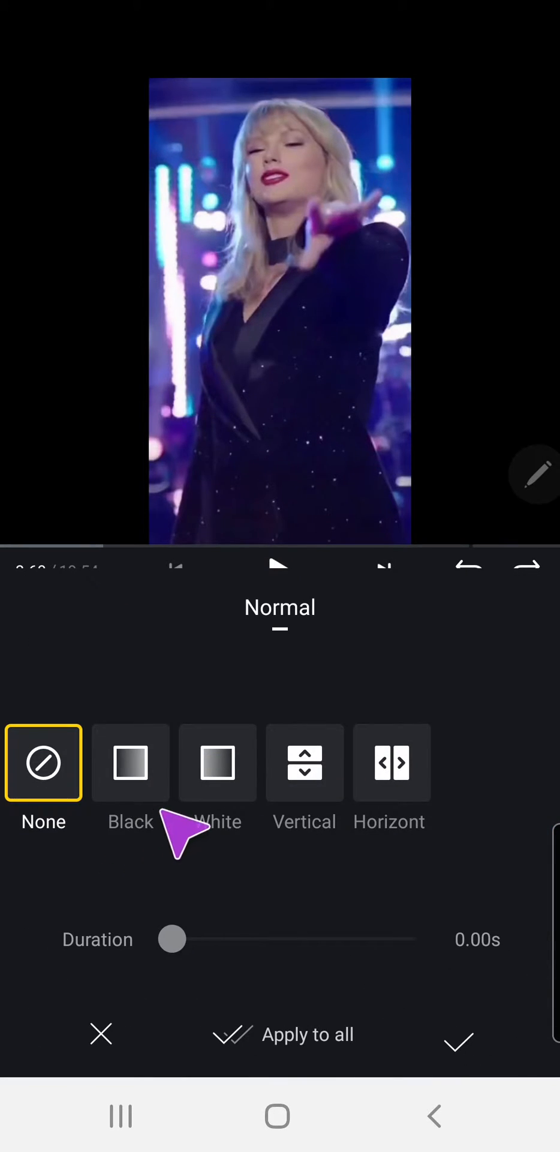
# Preview the White fade, split, Vertical and Horizontal transitions between the clips in turn
pyautogui.click(217, 763)
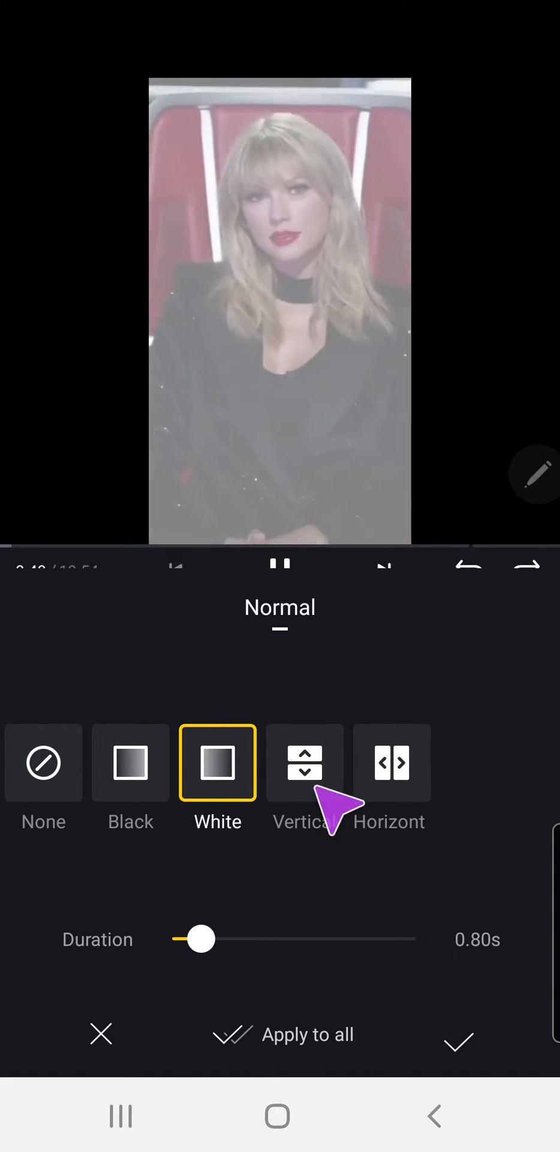
pyautogui.click(391, 763)
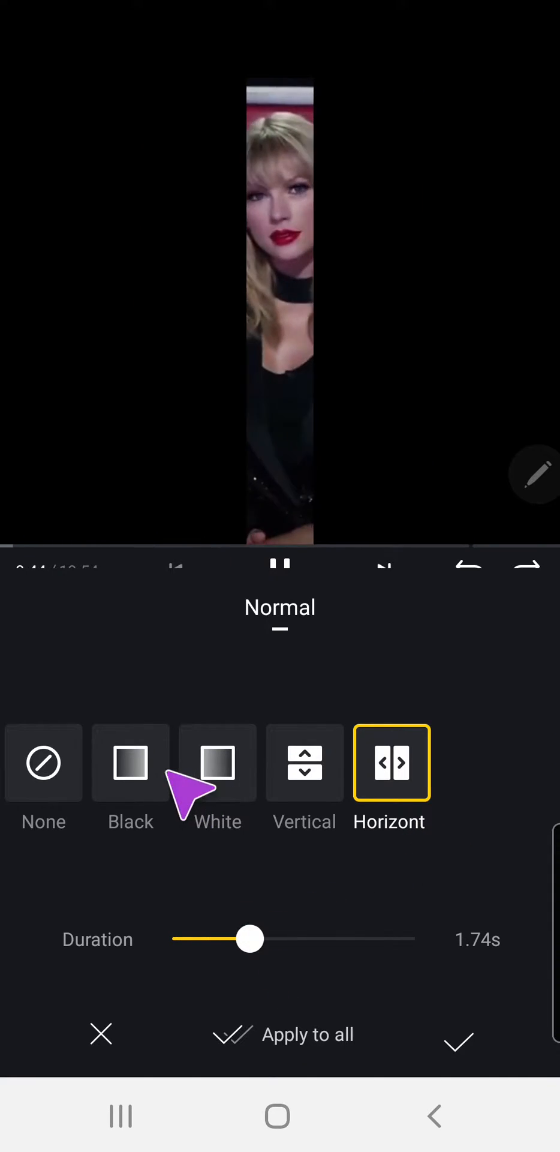
pyautogui.click(217, 763)
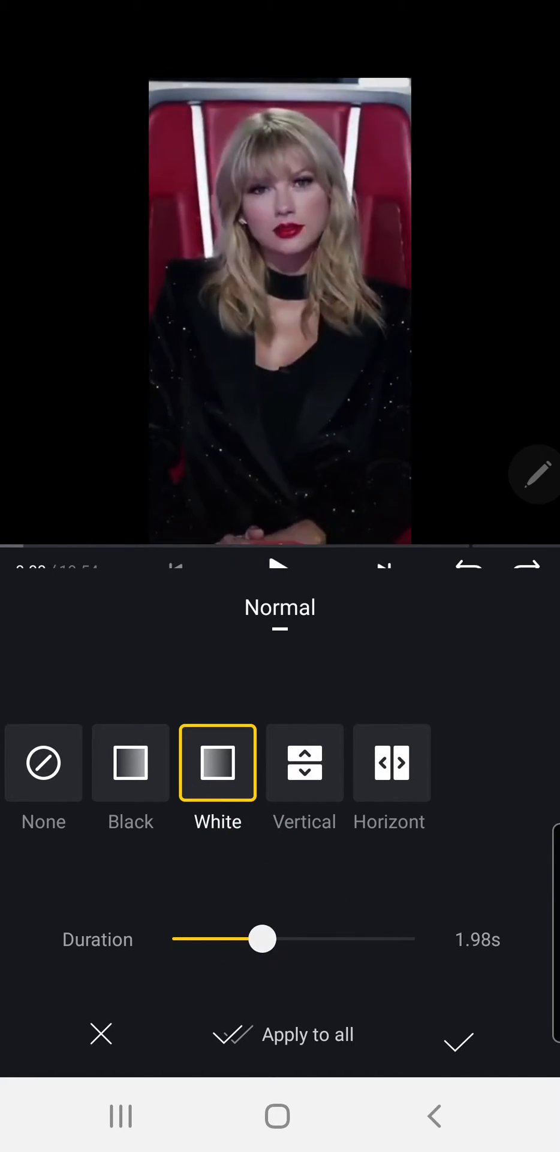
pyautogui.click(303, 763)
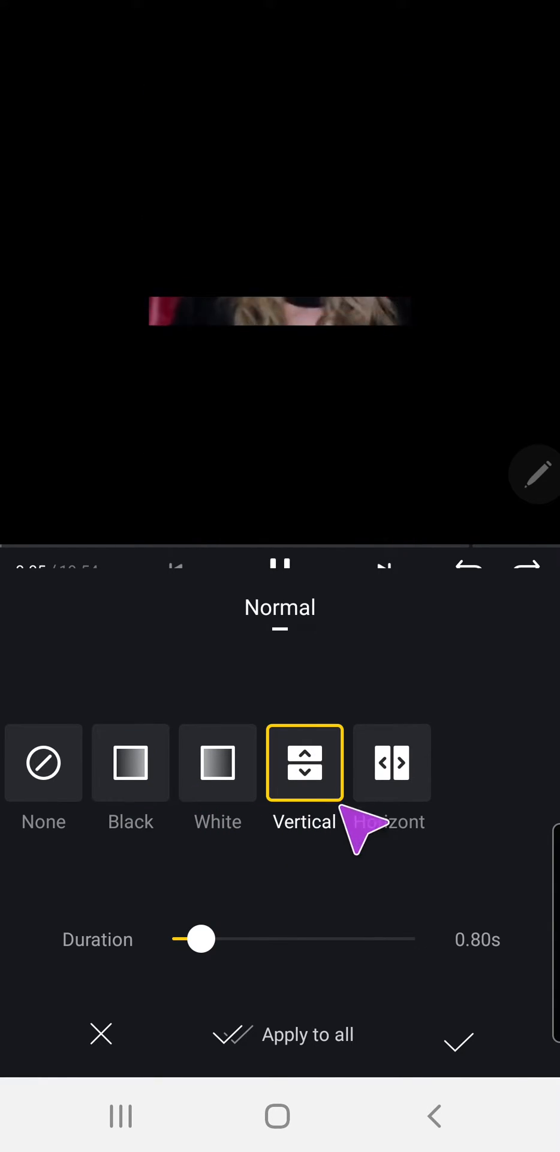
pyautogui.click(392, 763)
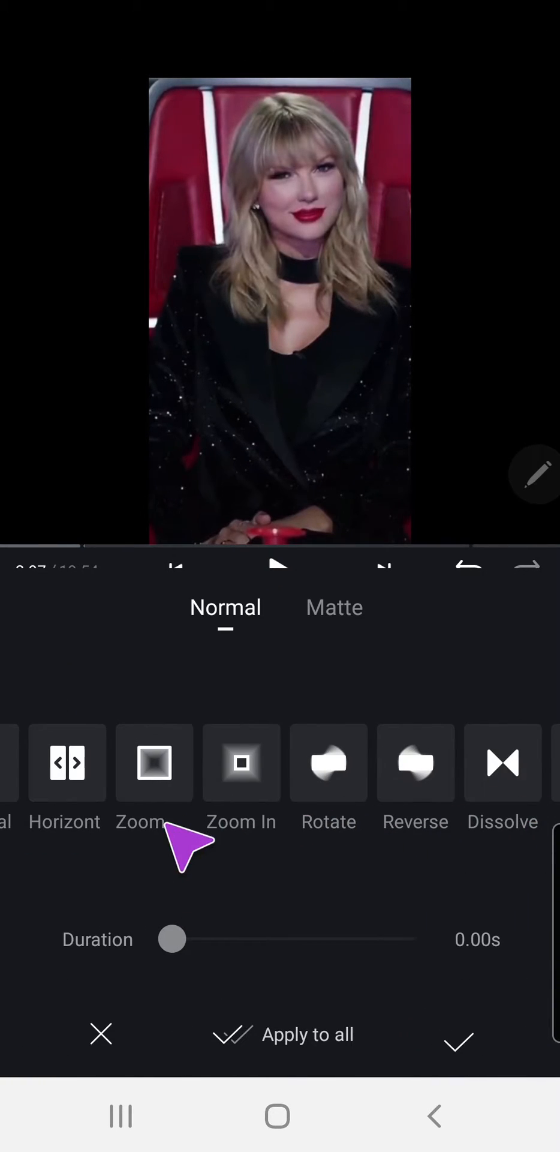
# Preview Zoom, Dissolve, Blur, Pixelation and the up, right and left Slide transitions in turn
pyautogui.click(155, 763)
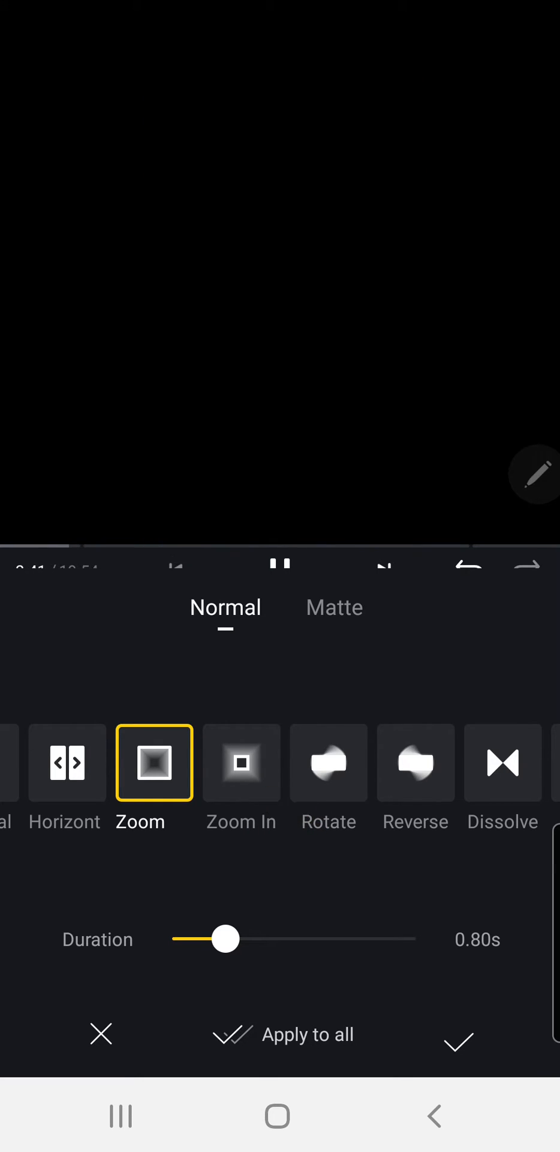
pyautogui.click(328, 763)
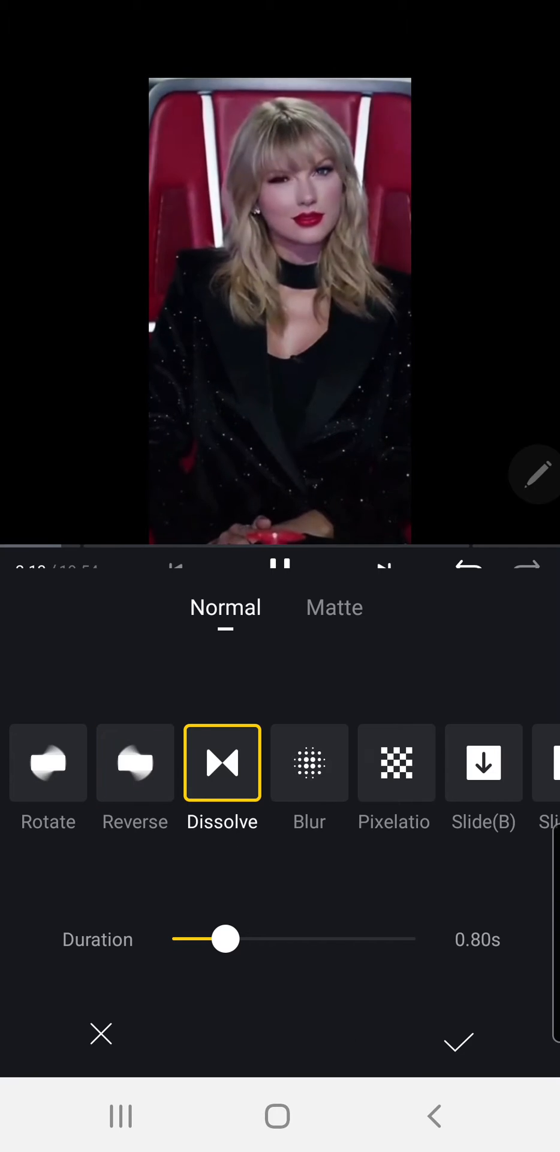
pyautogui.click(309, 762)
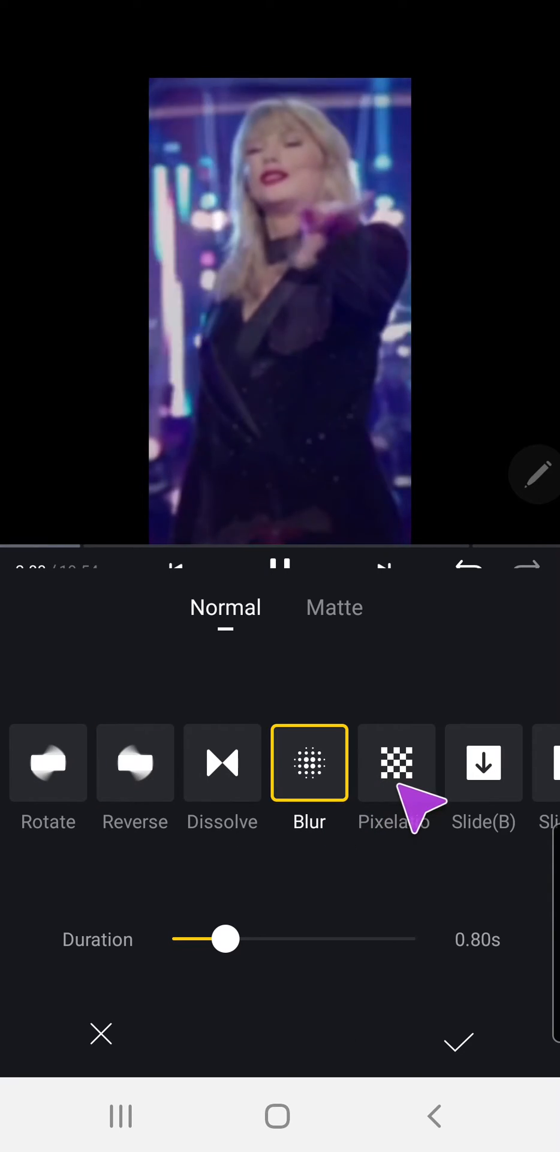
pyautogui.click(397, 762)
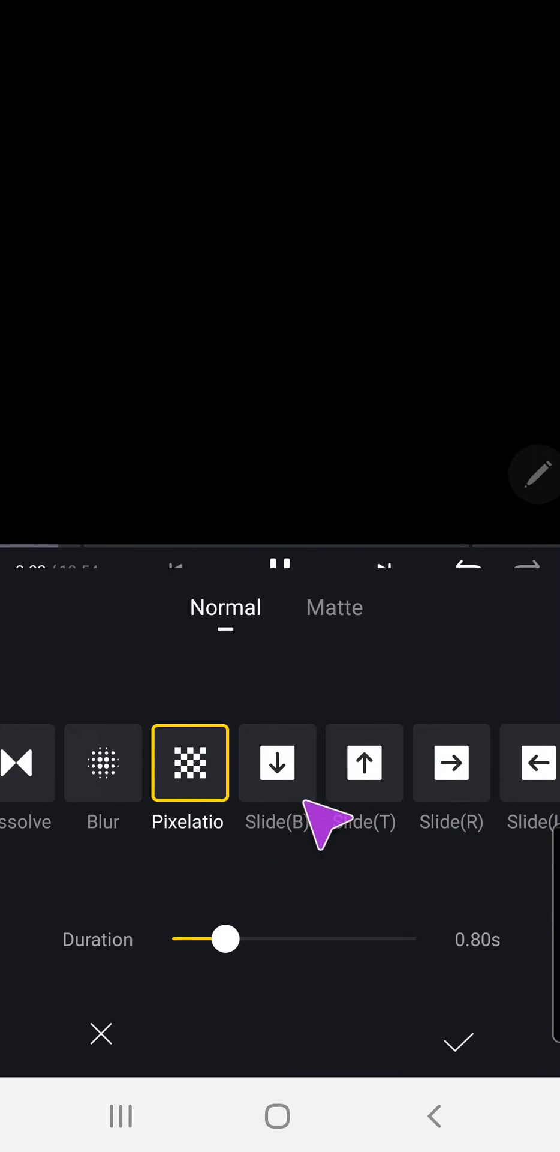
pyautogui.click(364, 763)
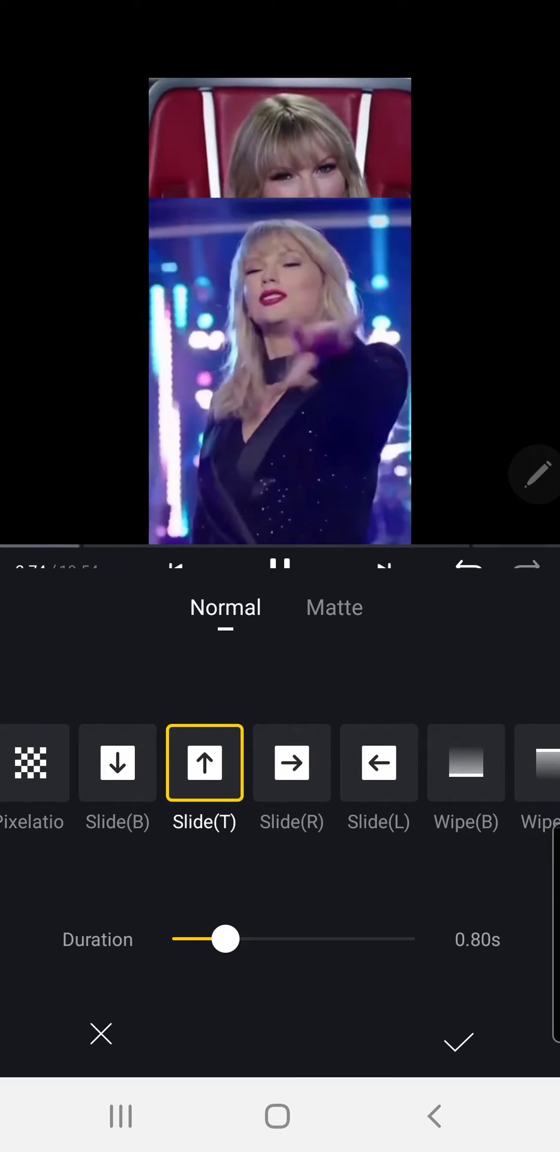
pyautogui.click(292, 763)
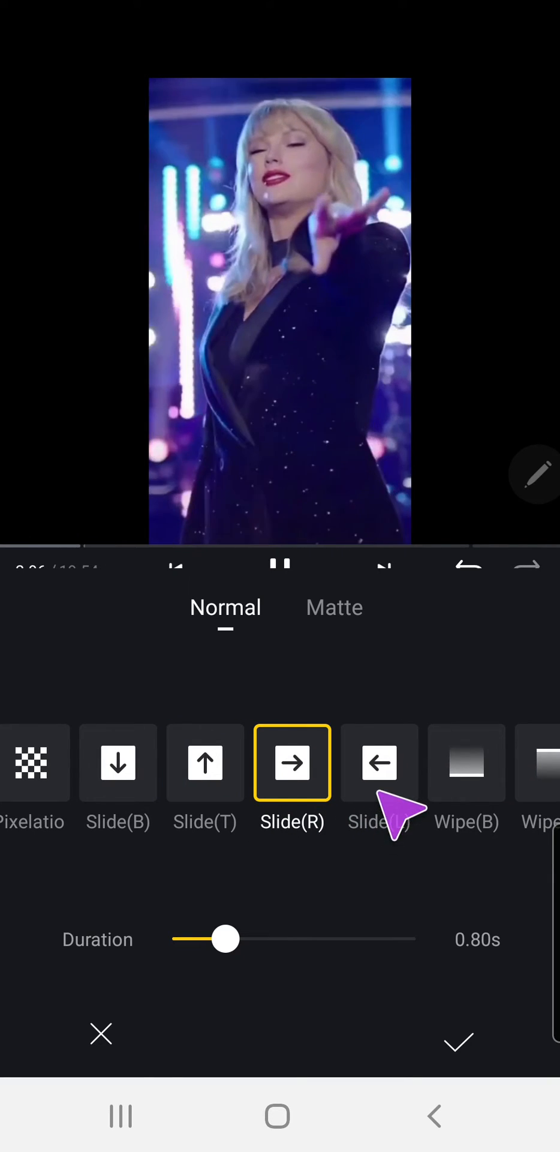
pyautogui.click(379, 762)
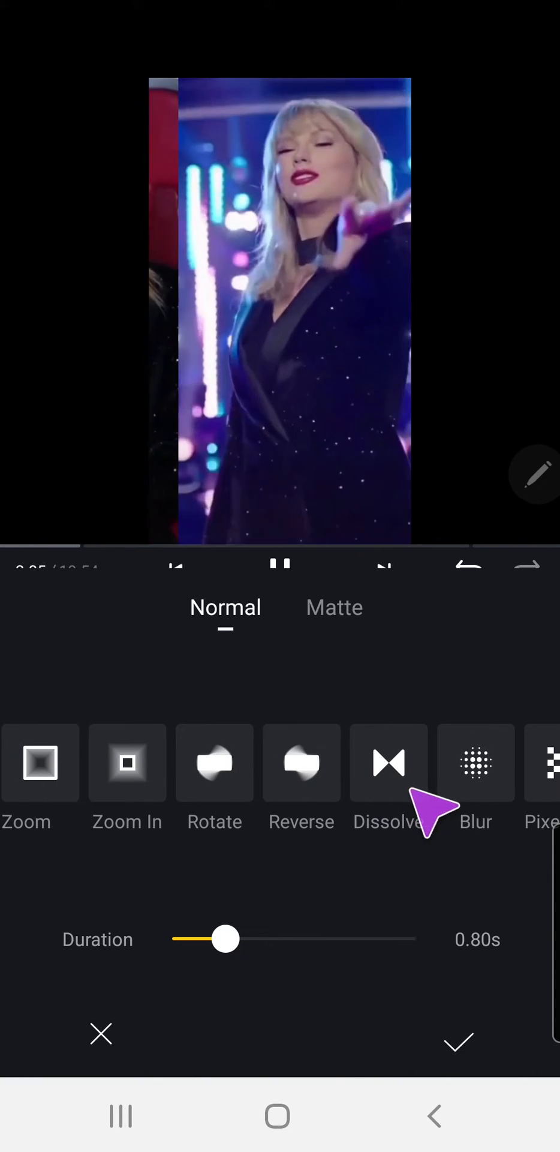
# Apply a Dissolve transition lengthened to about 1.42 s between the first two clips
pyautogui.click(459, 763)
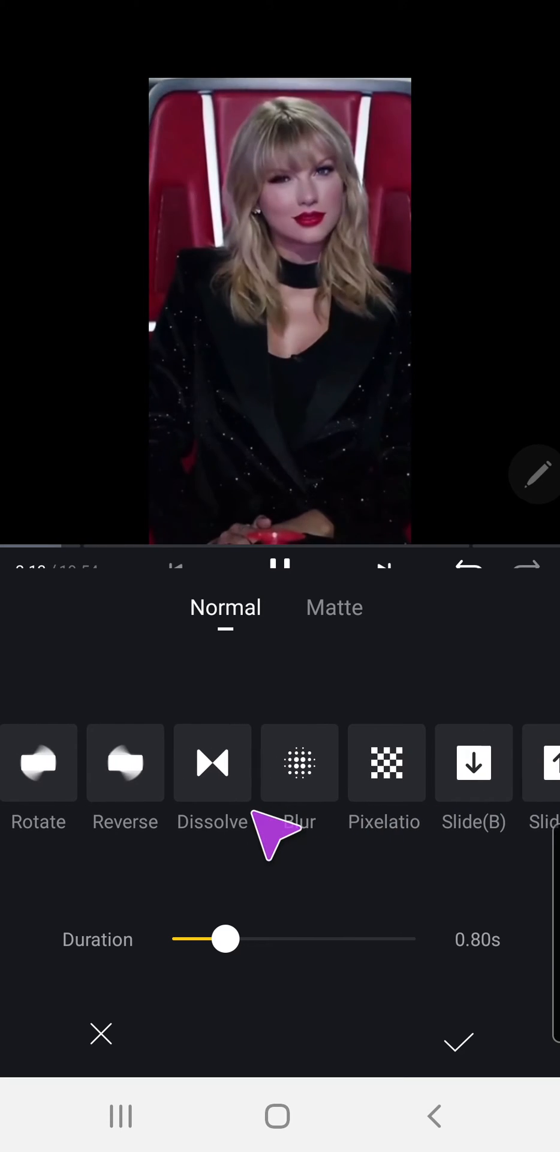
pyautogui.click(212, 763)
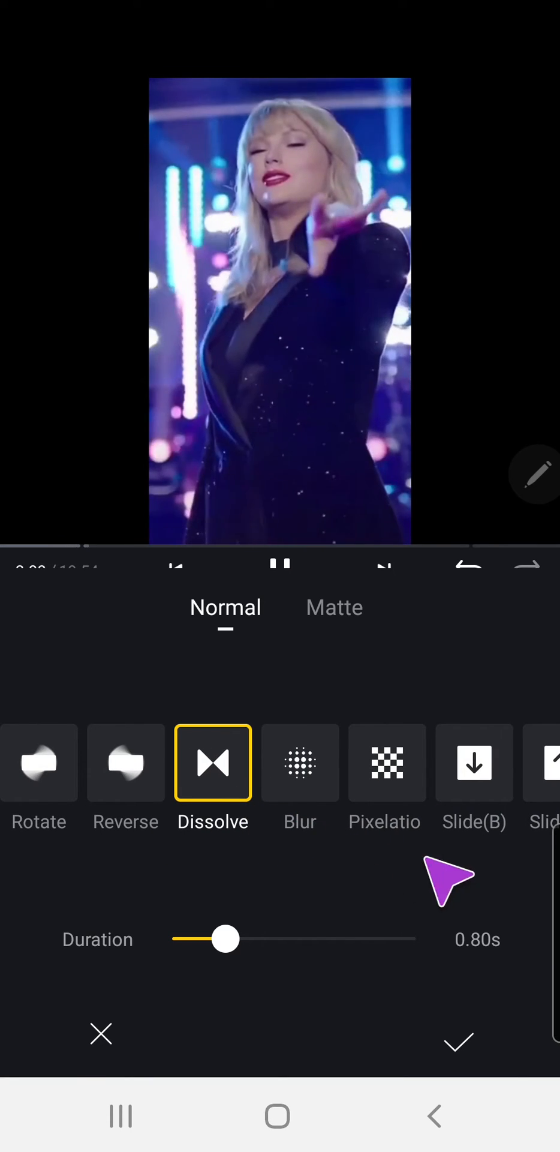
pyautogui.moveTo(226, 939); pyautogui.dragTo(283, 938)
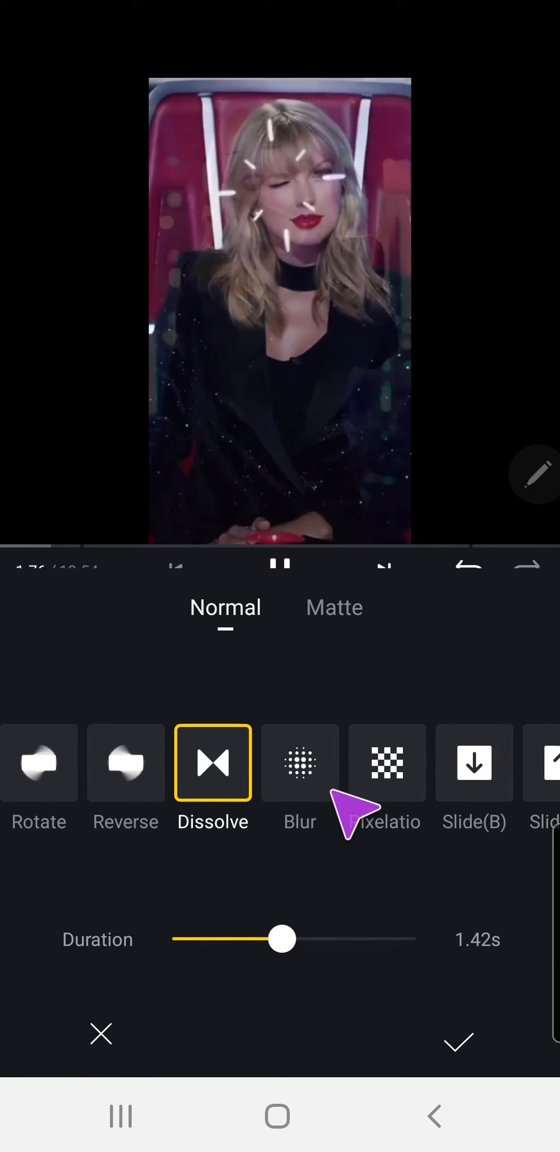
pyautogui.click(459, 1042)
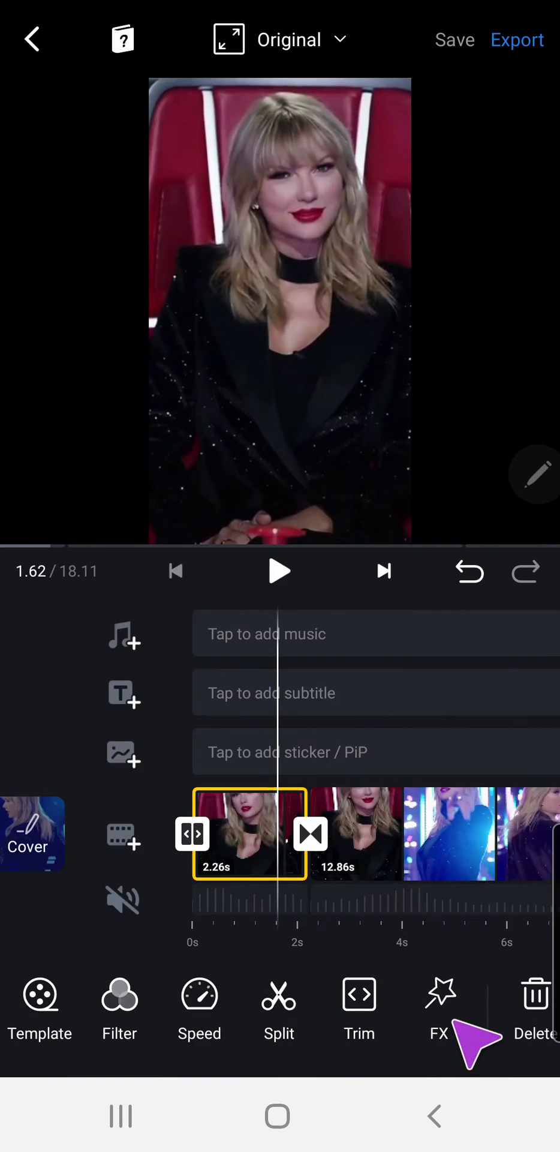
pyautogui.click(279, 571)
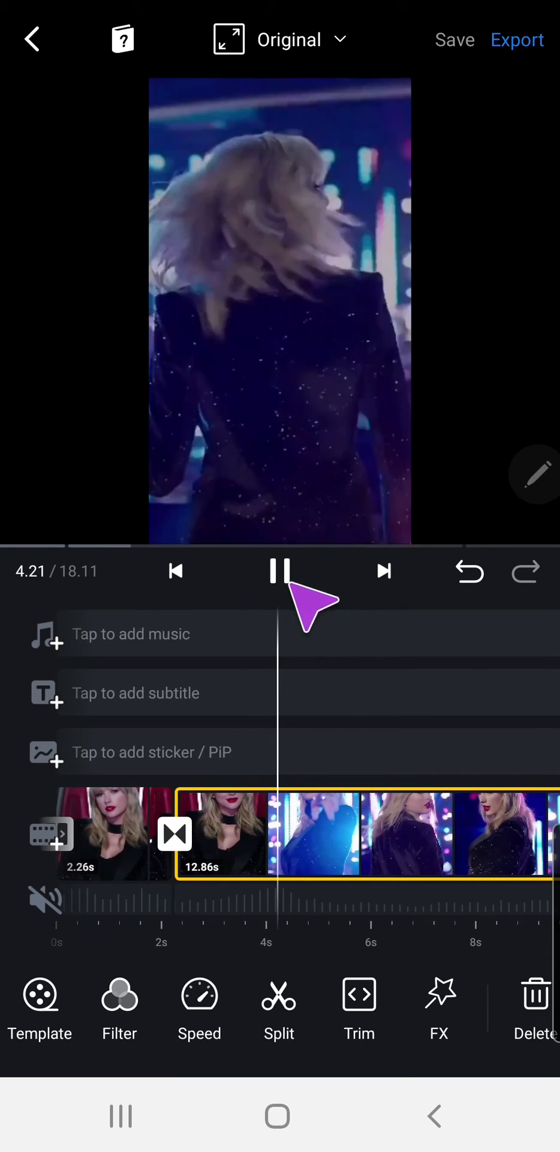
pyautogui.click(280, 571)
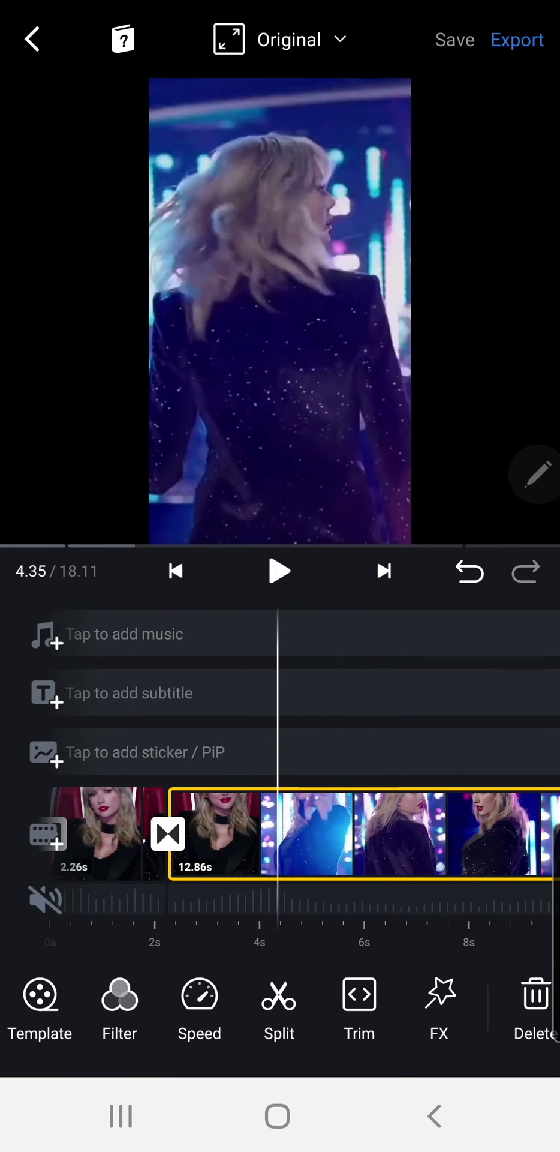